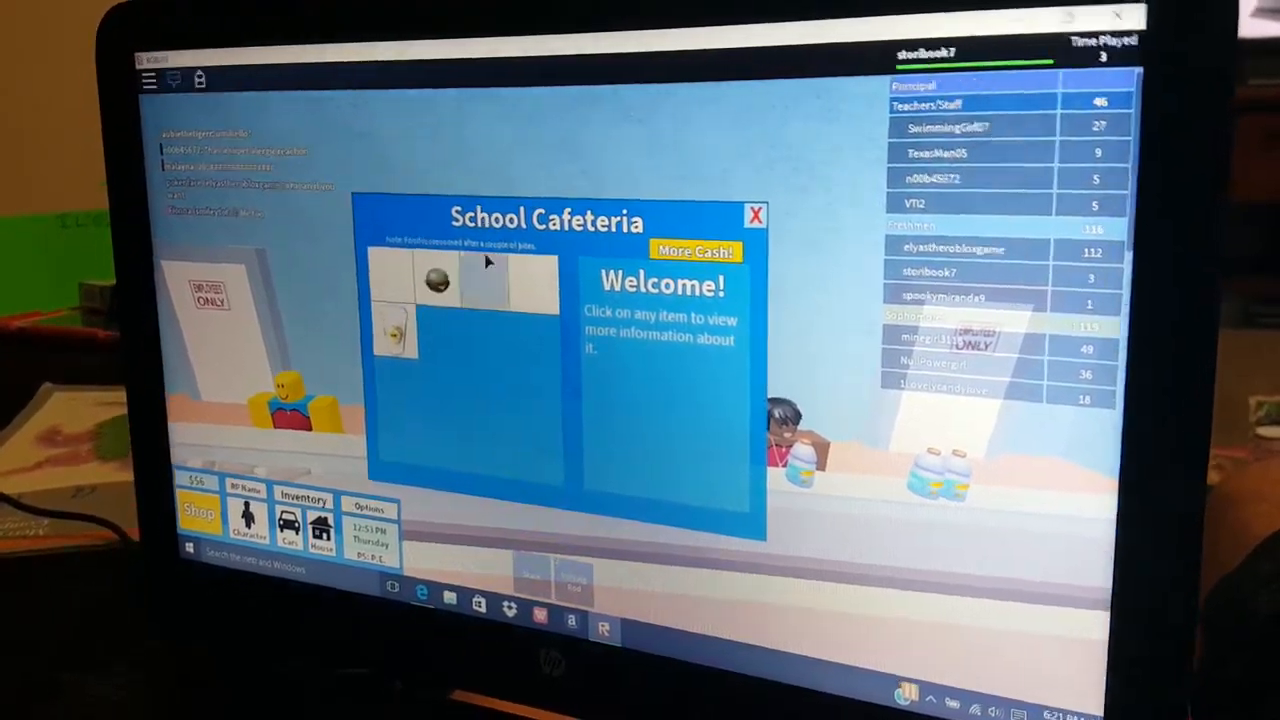
Get a Sunblox Latte from the School Cafeteria menu and carry it outside.
left_click(390, 330)
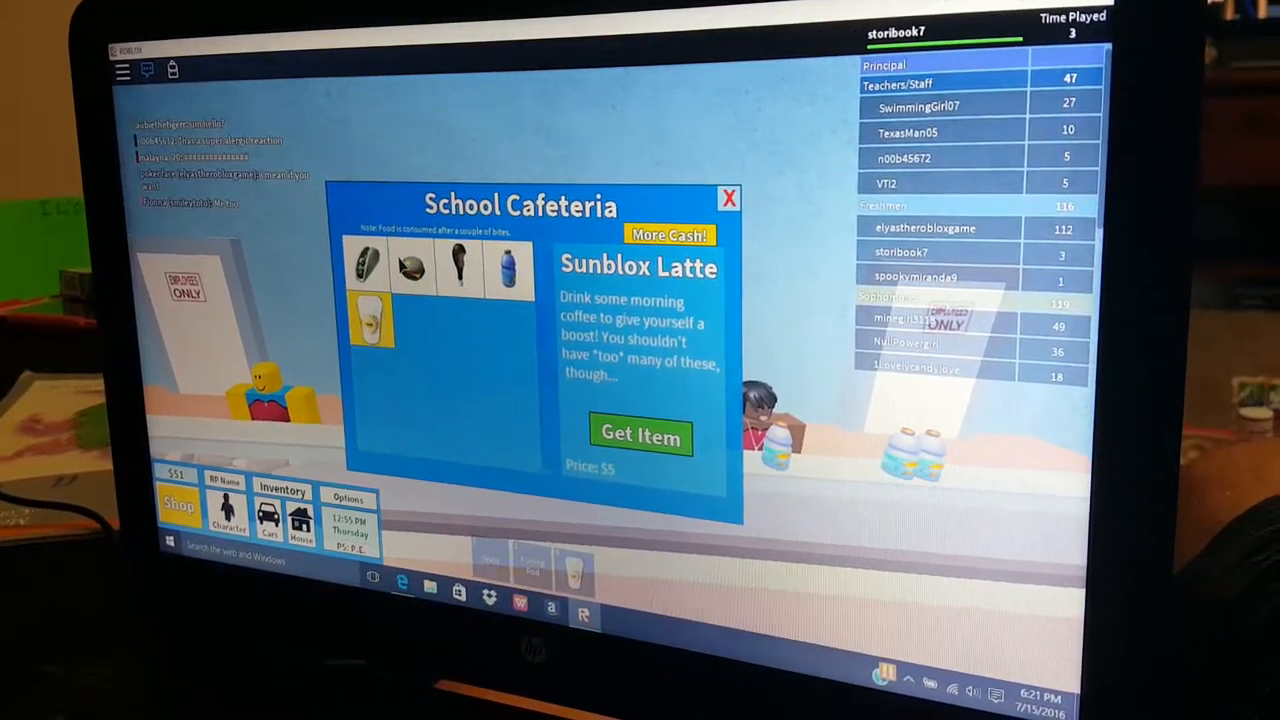
left_click(408, 262)
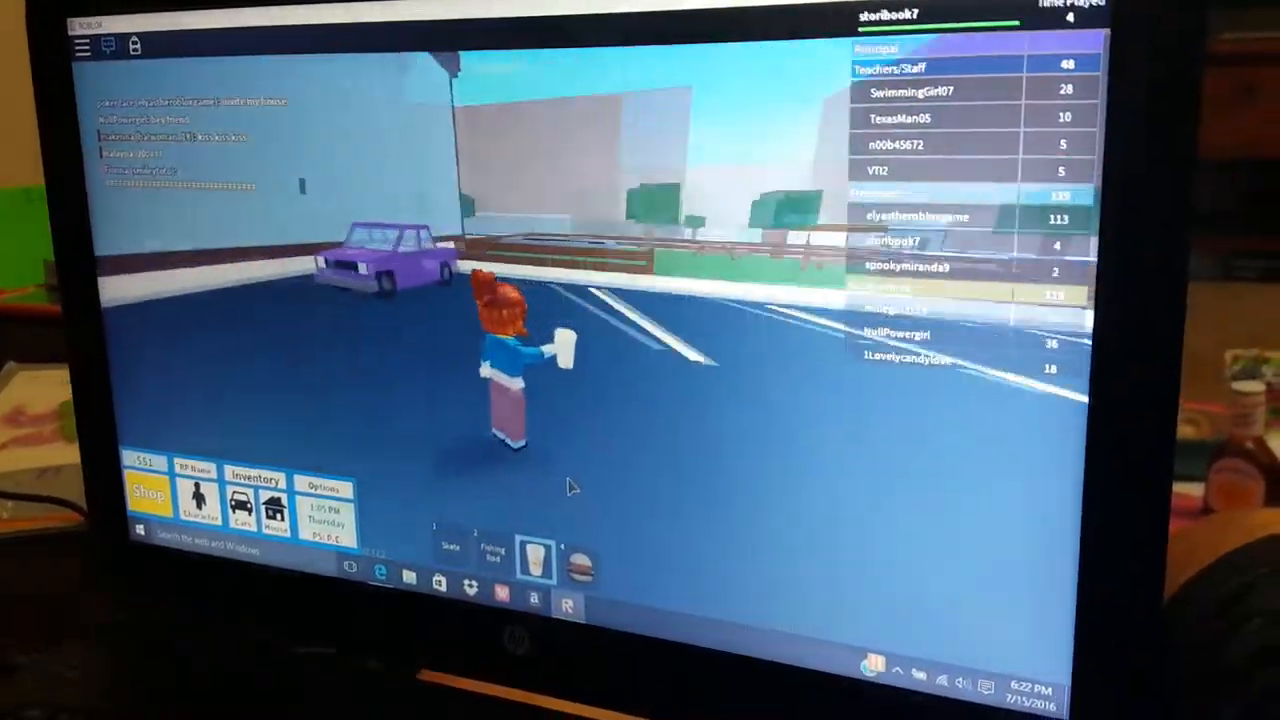
Try to drive the purple parked car, then bring up the game menu.
left_click(376, 250)
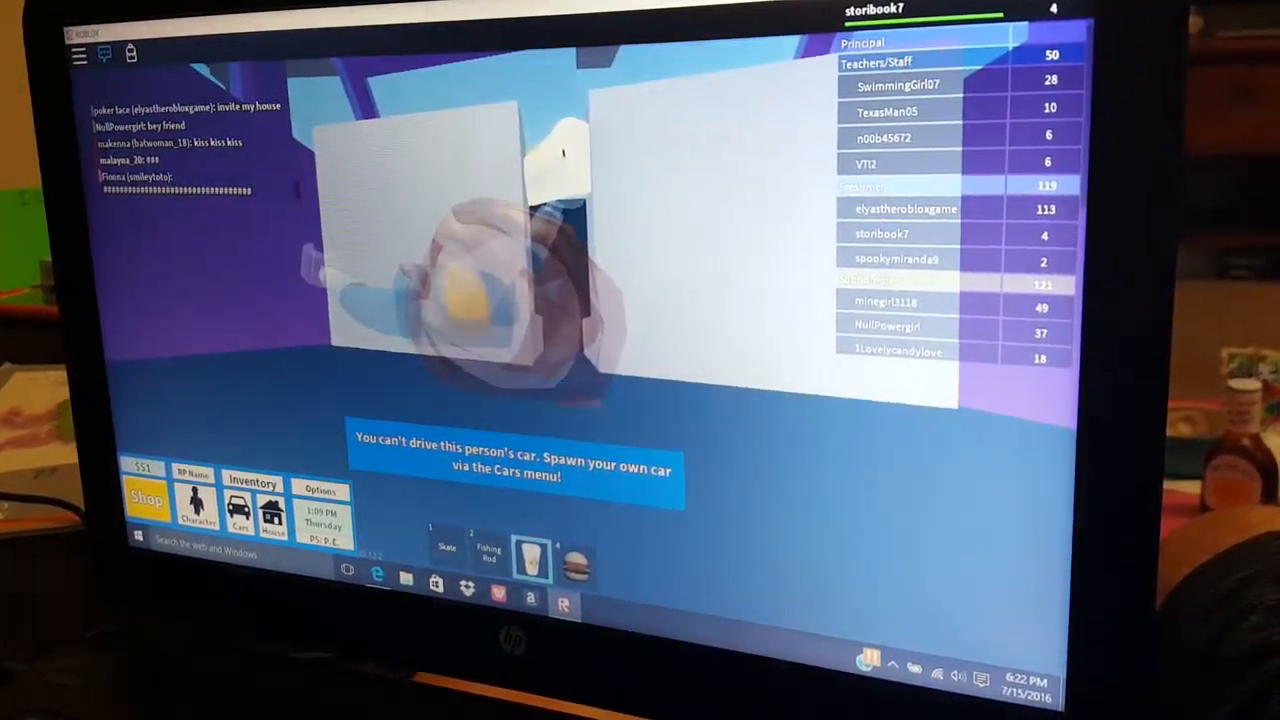
key("Escape")
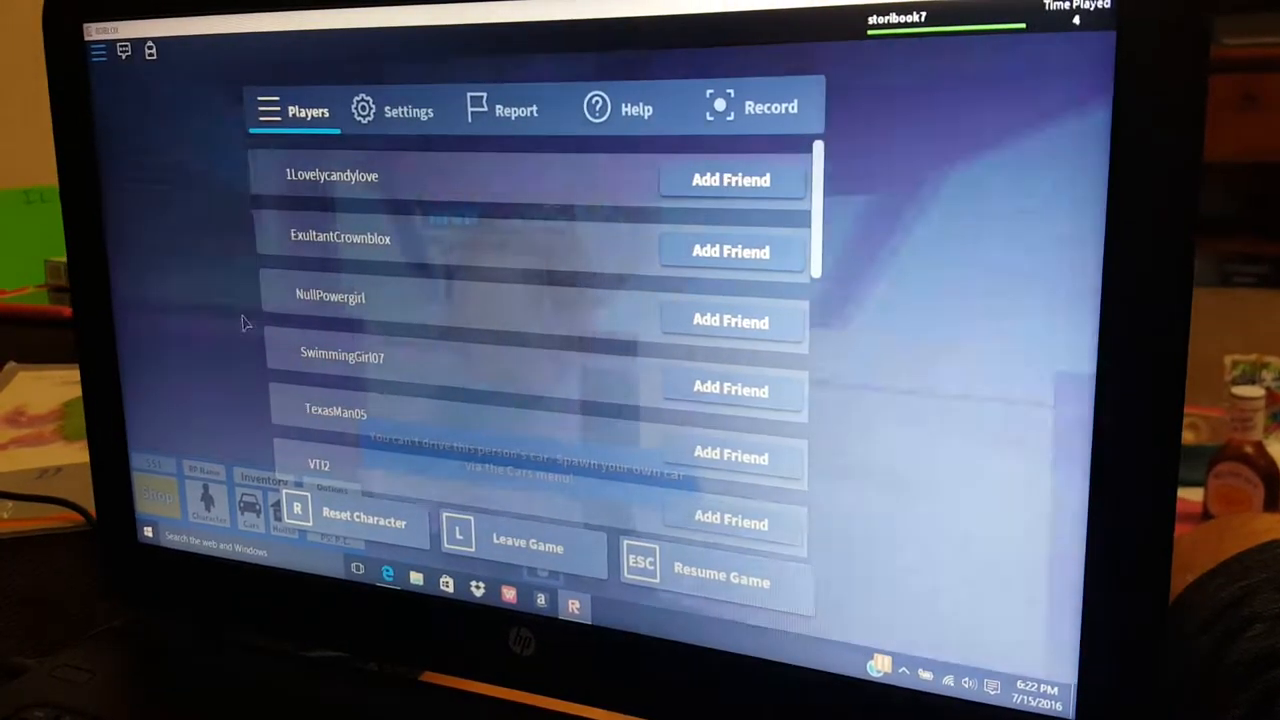
Reset the character and return to the School Cafeteria counter.
left_click(364, 520)
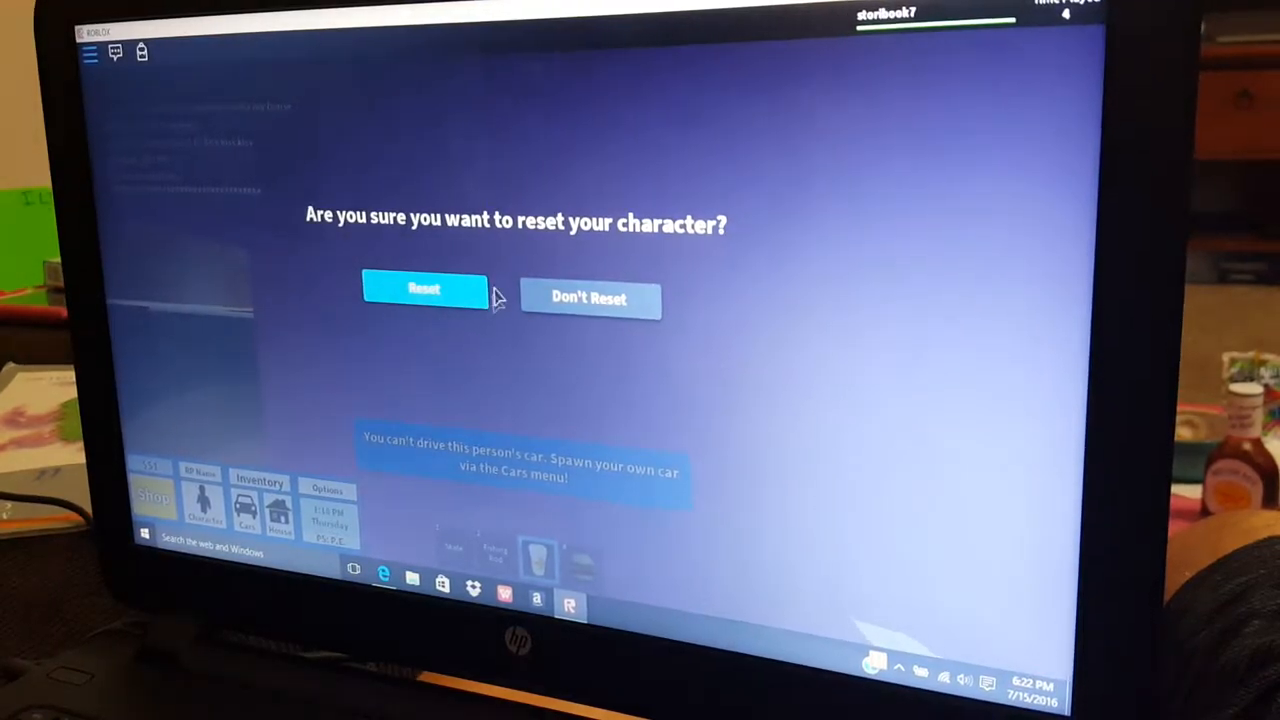
left_click(424, 290)
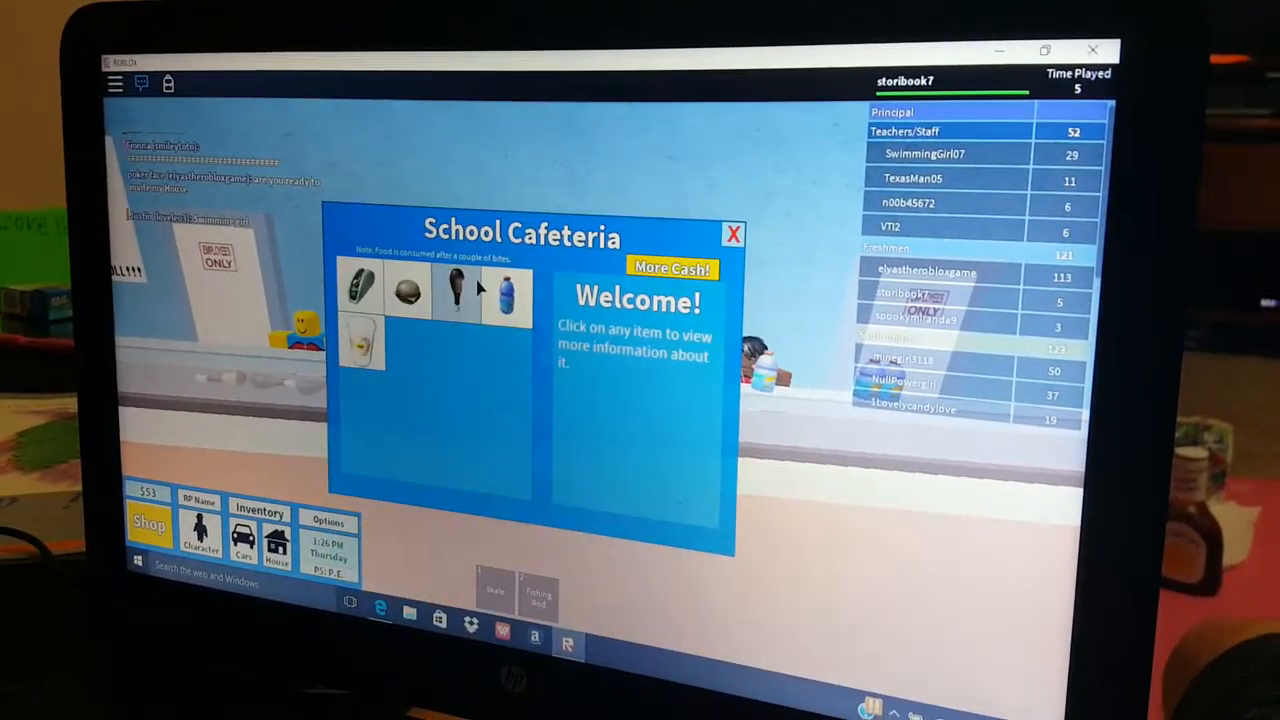
Get another Sunblox Latte plus burgers from the cafeteria and head outside.
left_click(360, 344)
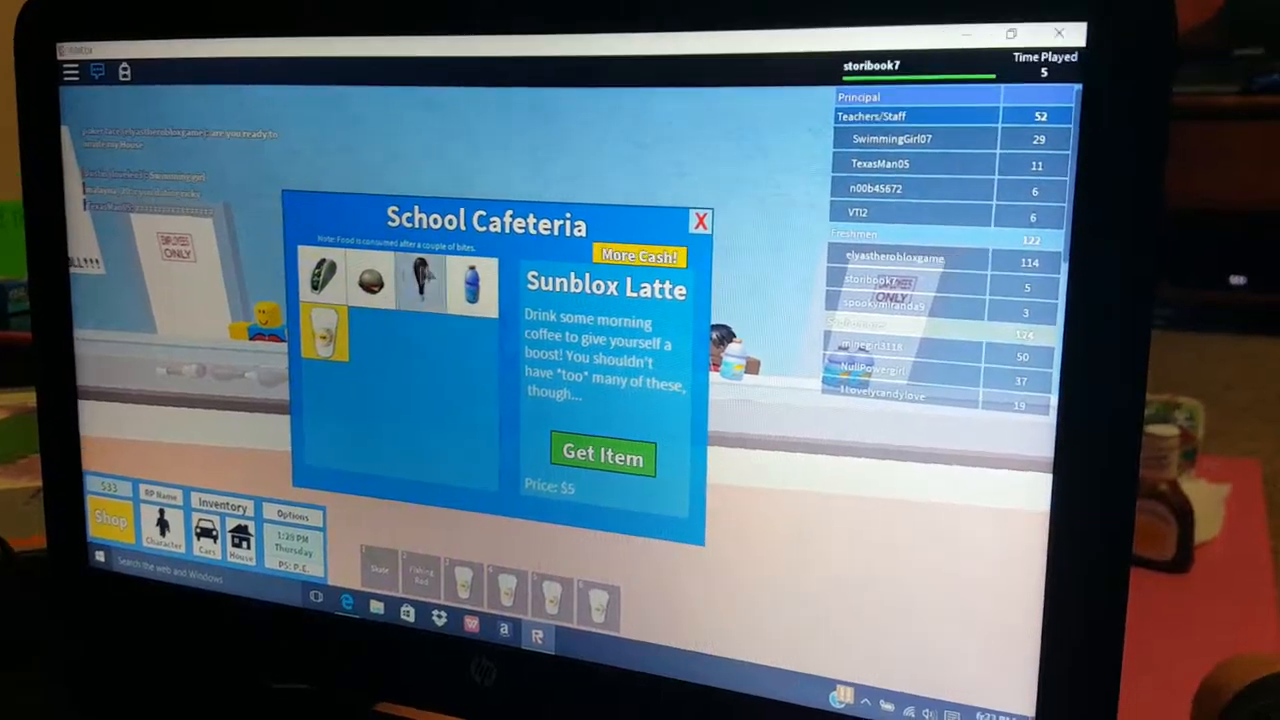
left_click(372, 284)
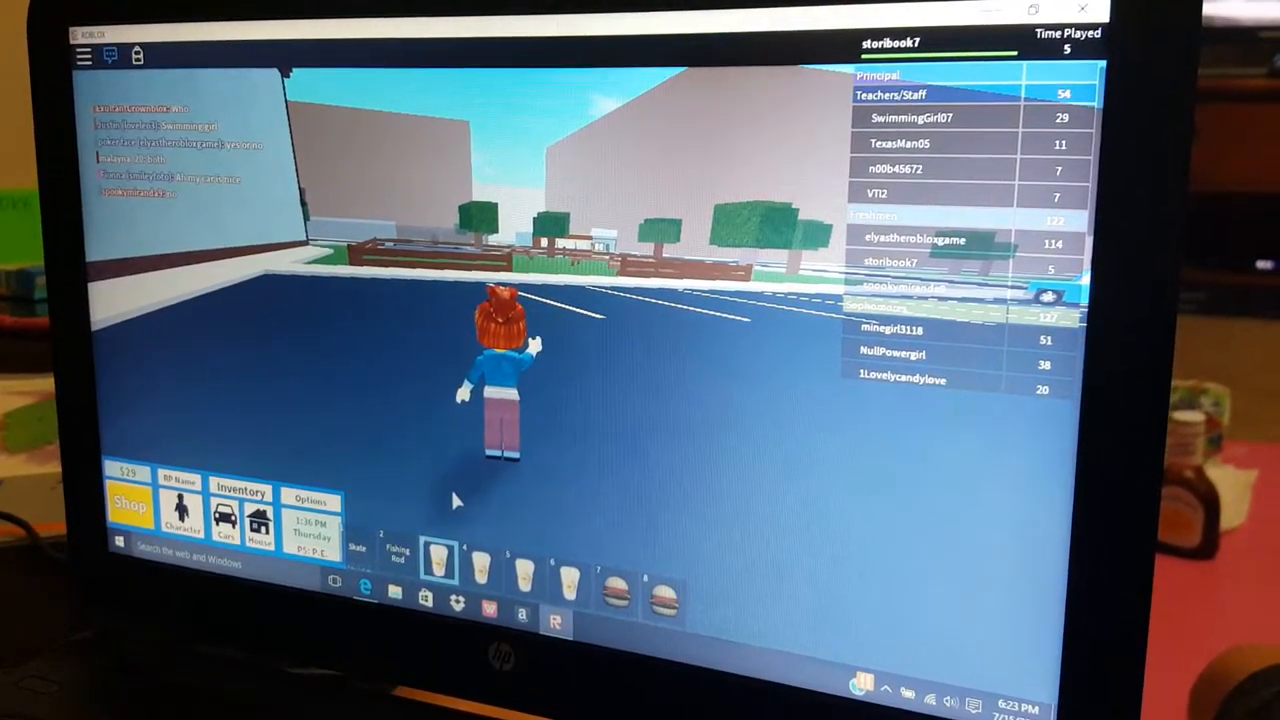
Walk to the Vacant Apartment door to see the $30 Rent Apartment offer.
left_click(436, 558)
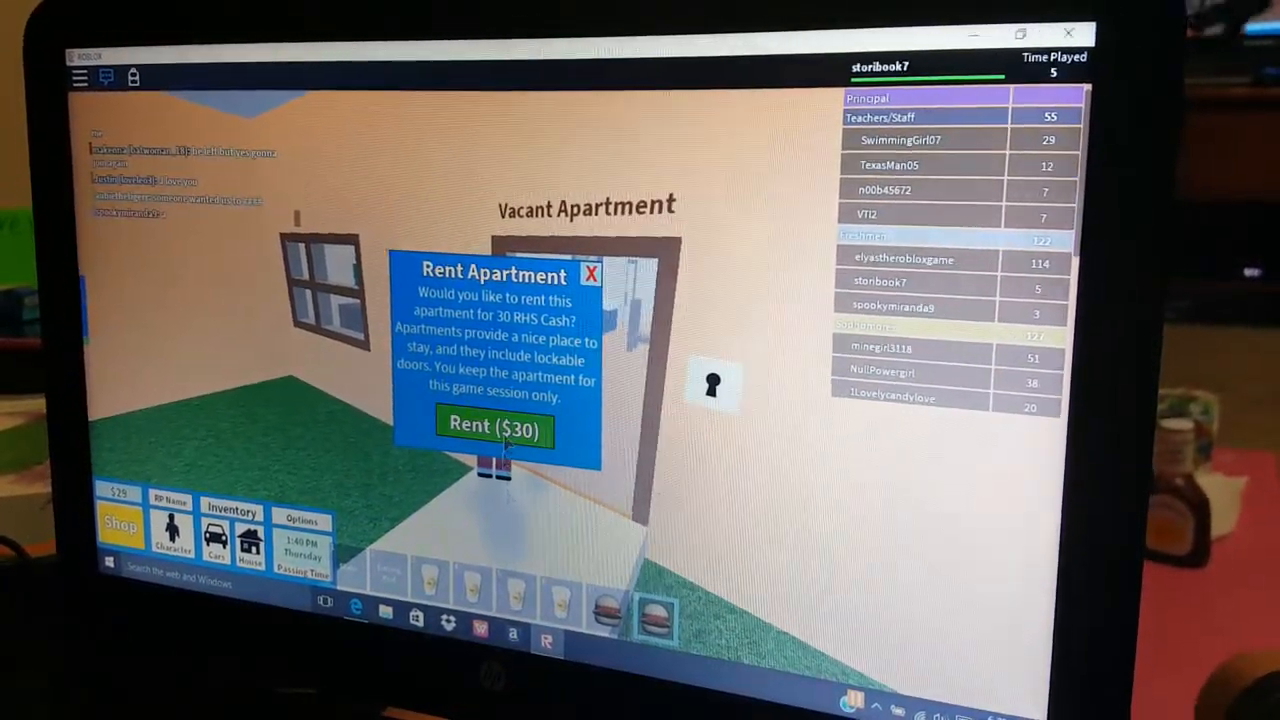
Attempt to rent the apartment for $30 twice, then dismiss the offer after the no-cash warning.
left_click(492, 424)
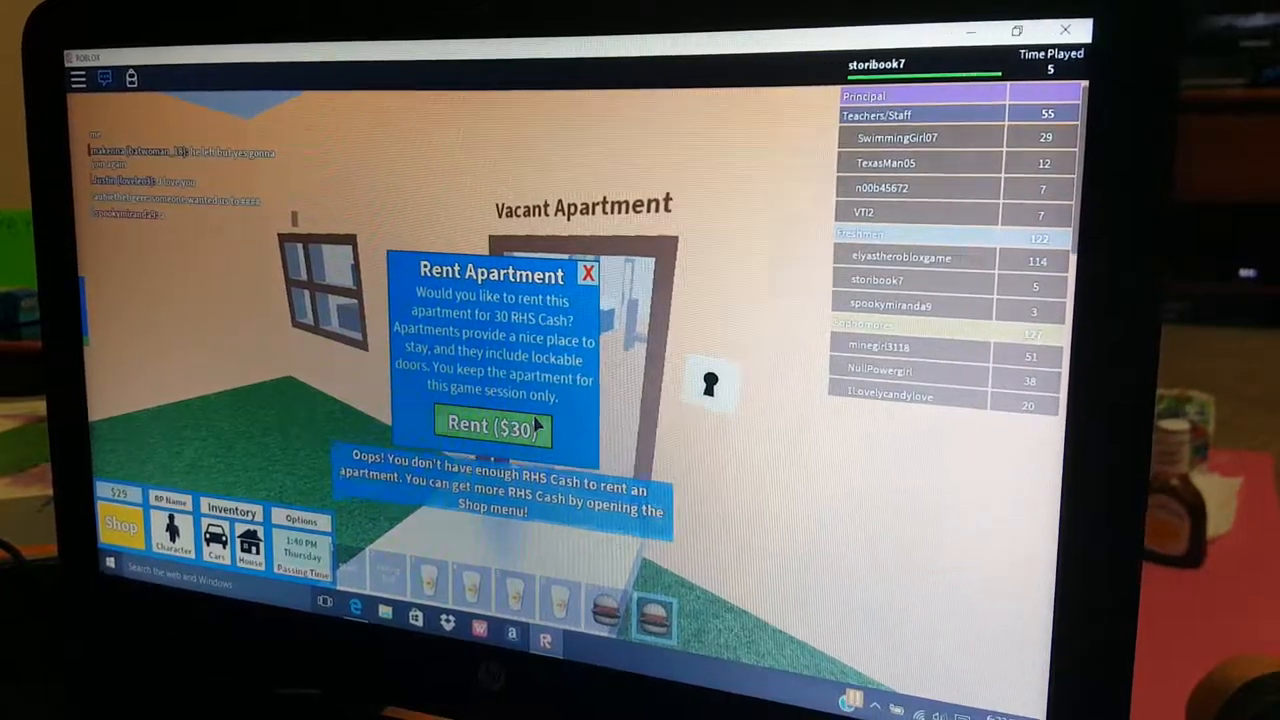
left_click(492, 424)
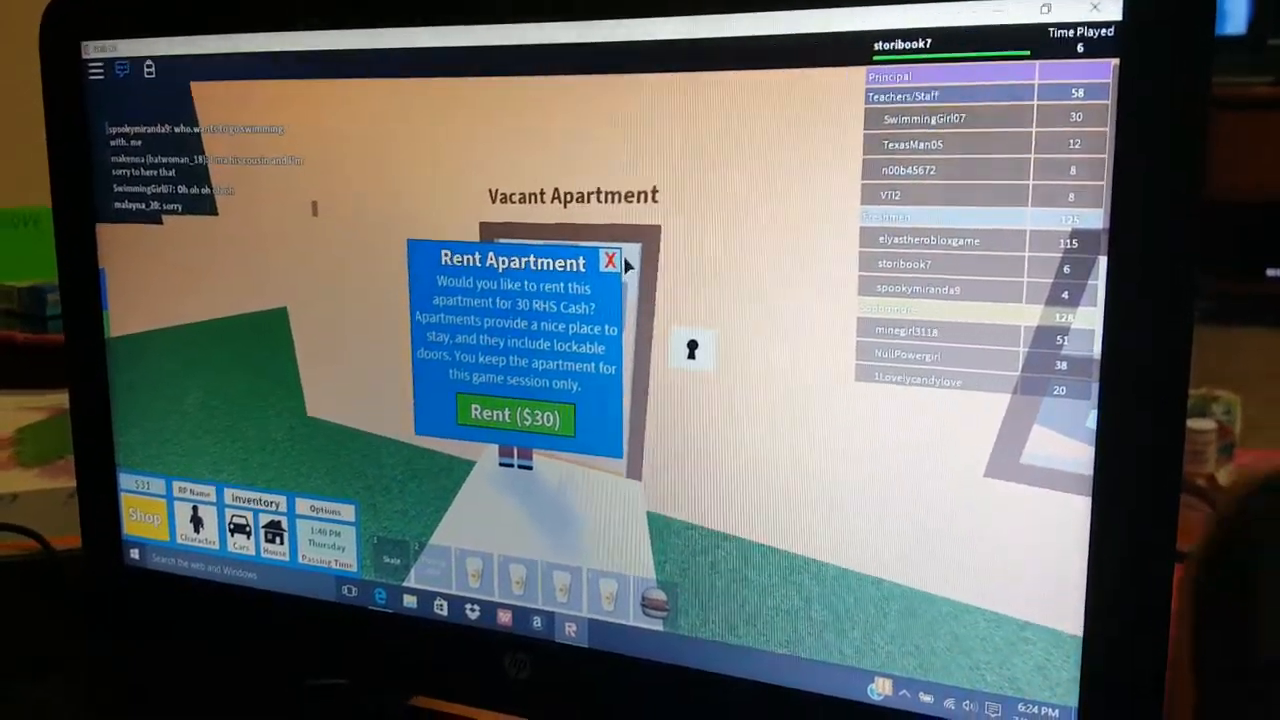
left_click(610, 260)
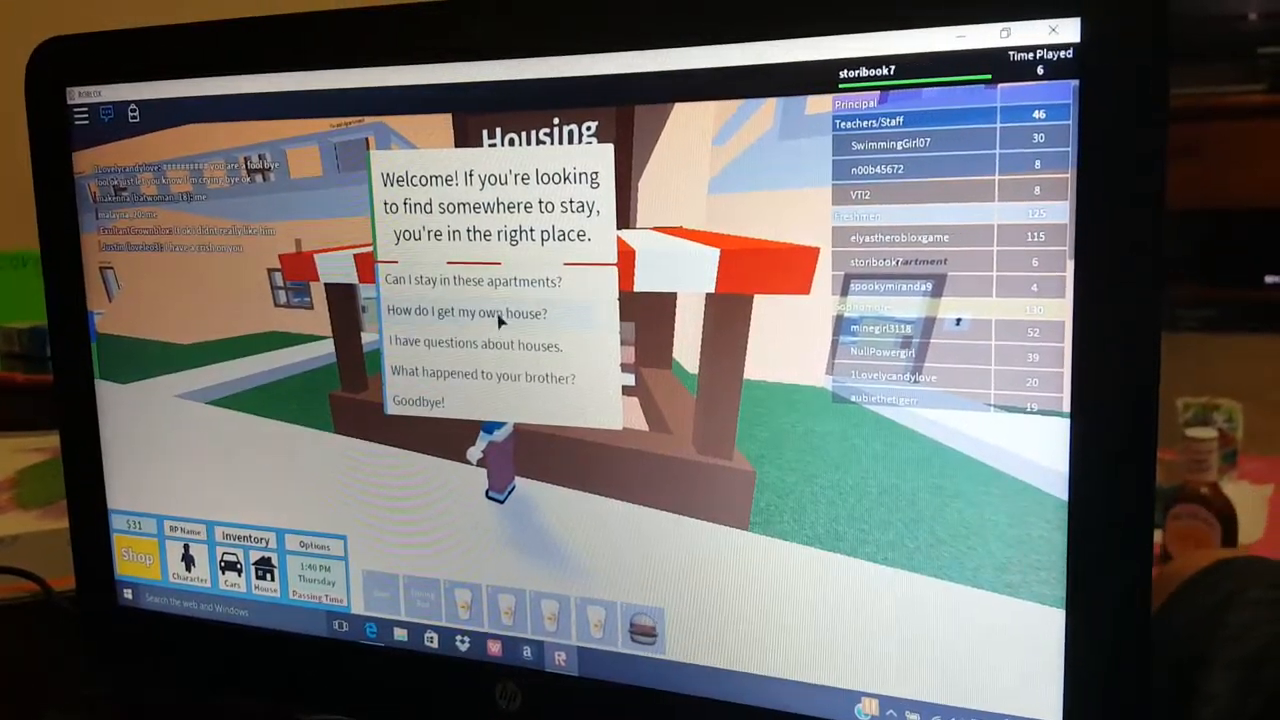
Ask the Housing Help landlord about staying in the apartments, then say Goodbye.
left_click(472, 280)
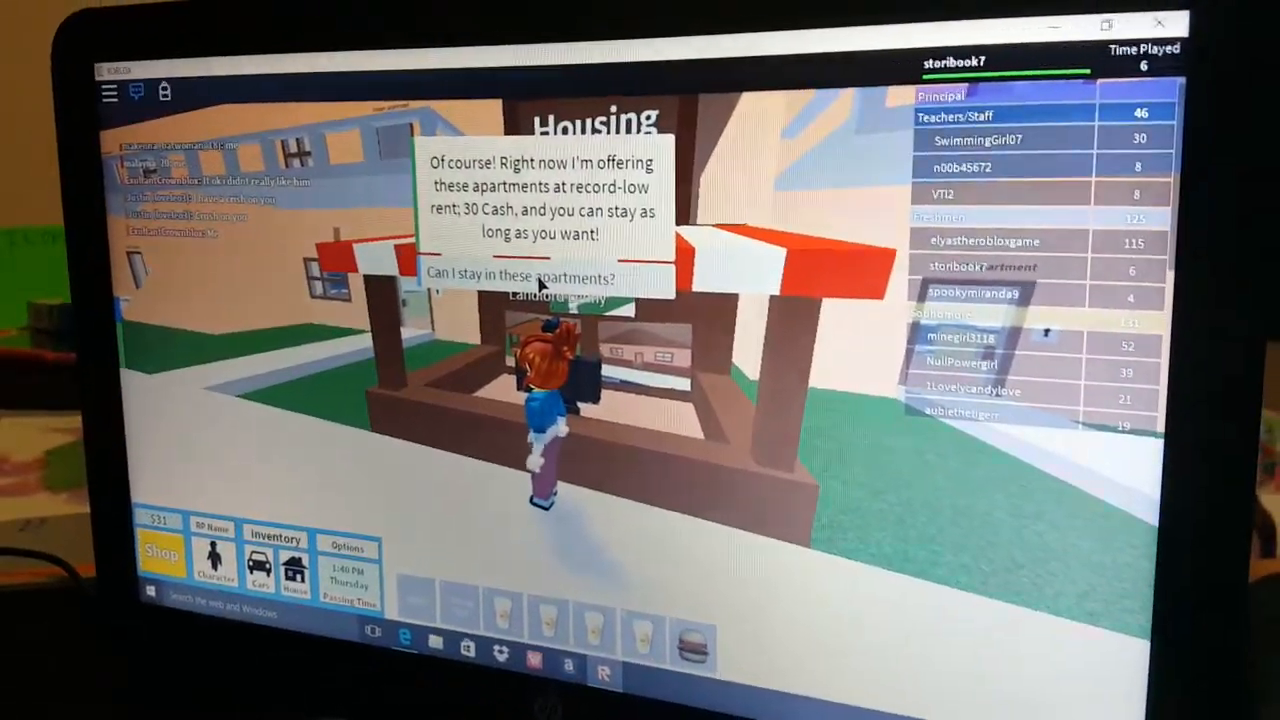
left_click(520, 276)
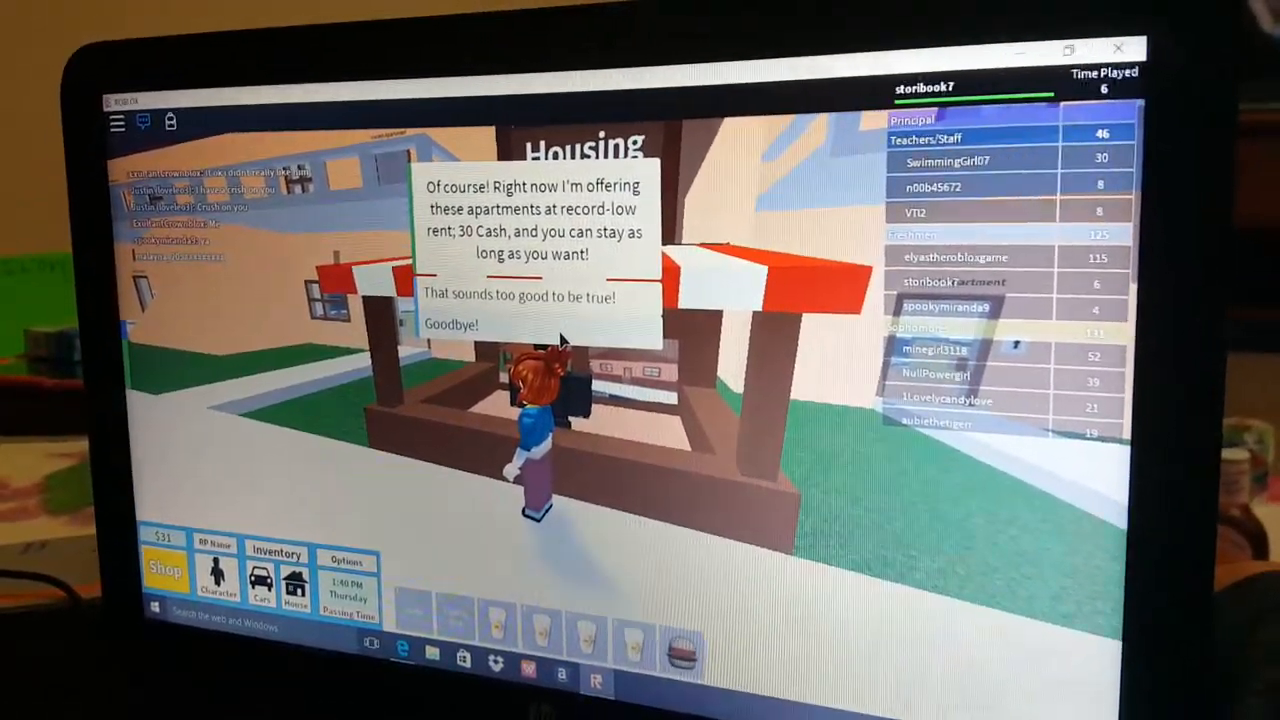
left_click(452, 324)
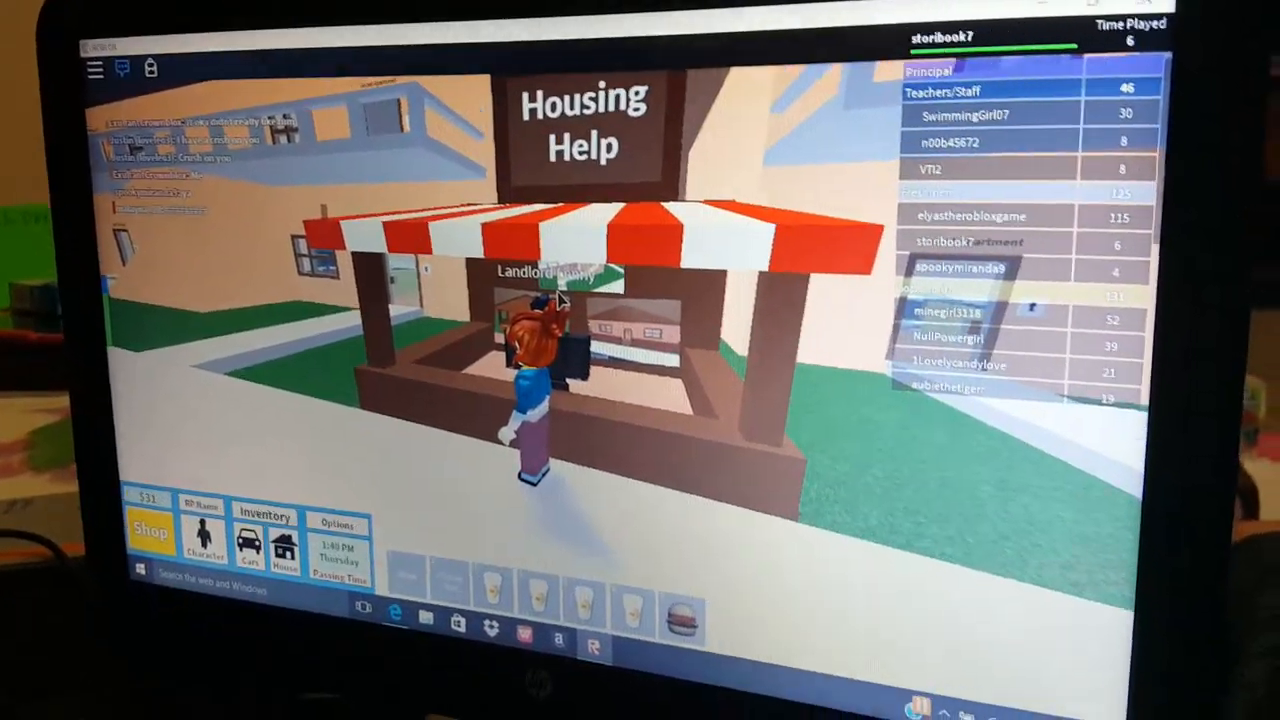